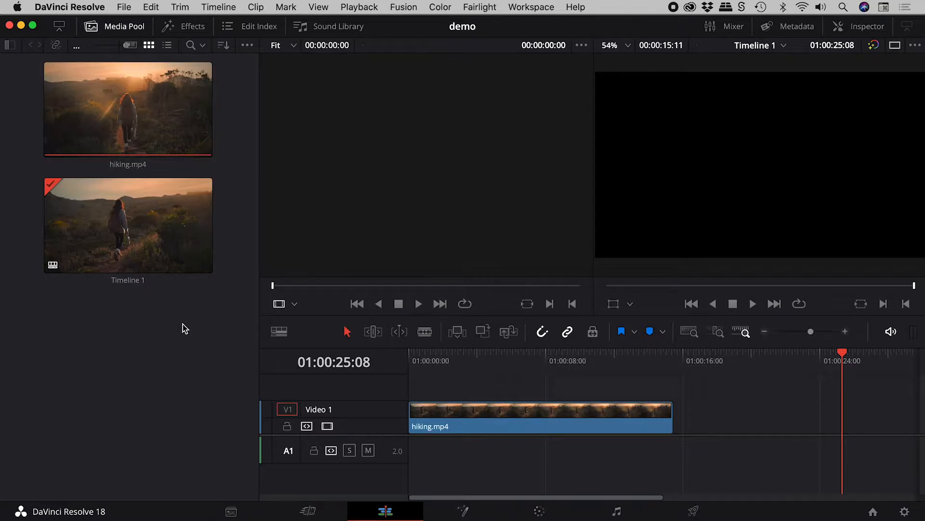
Step: Select the hiking.mp4 source clip in the media pool, then deselect it
{"action": "left_click", "coordinate": [127, 108]}
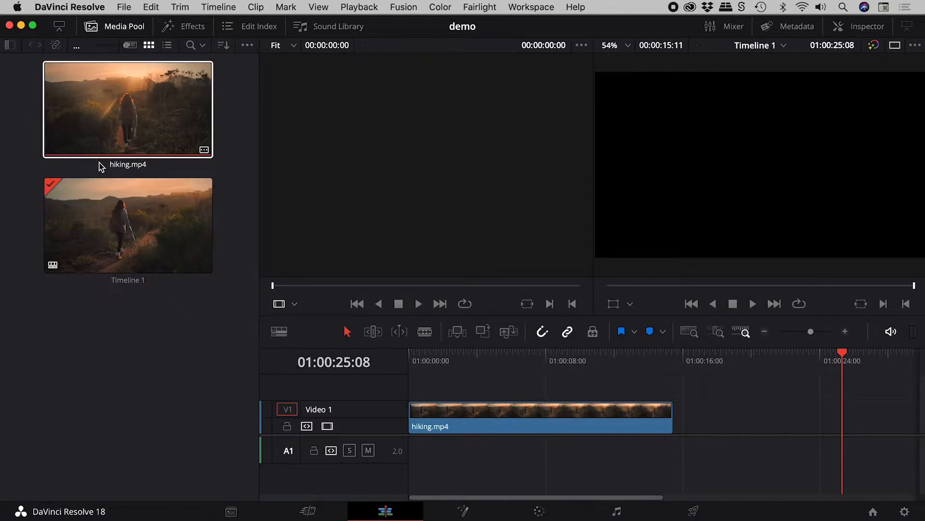
{"action": "left_click", "coordinate": [230, 164]}
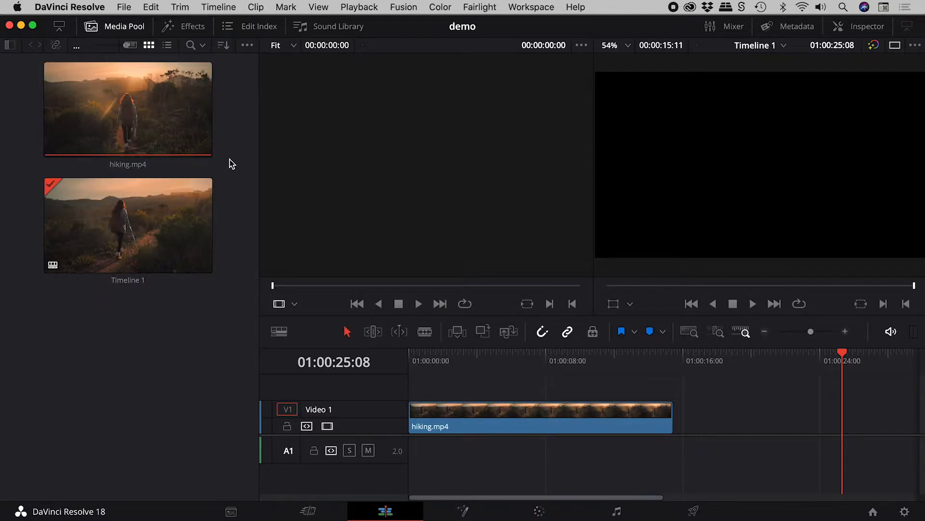
{"action": "mouse_move", "coordinate": [400, 297]}
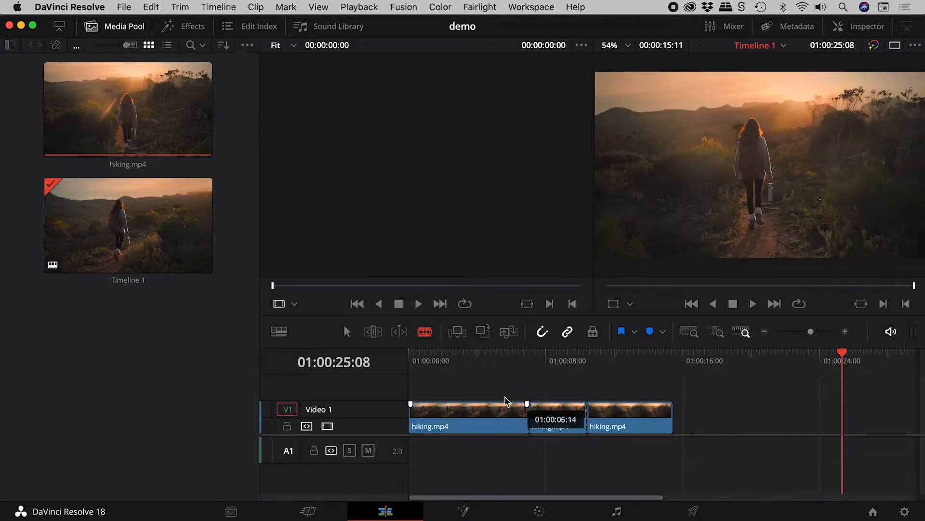
{"action": "mouse_move", "coordinate": [347, 331]}
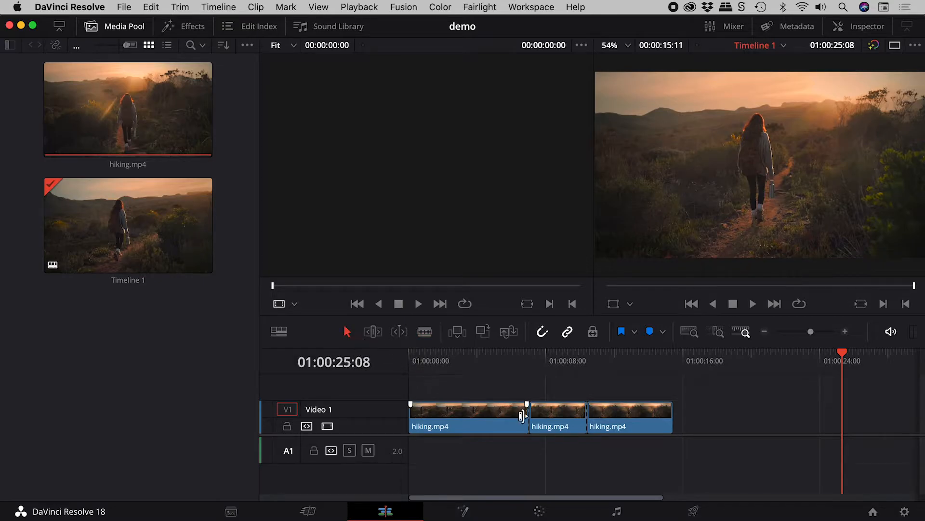
Step: Select the middle piece of hiking.mp4 on Video 1 and remove it, leaving a gap
{"action": "left_click", "coordinate": [556, 417]}
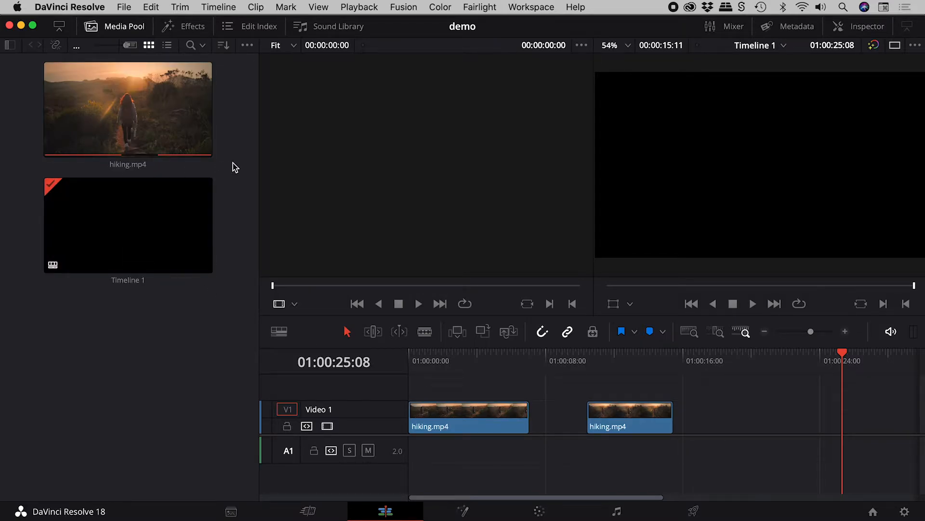
{"action": "left_click", "coordinate": [629, 412]}
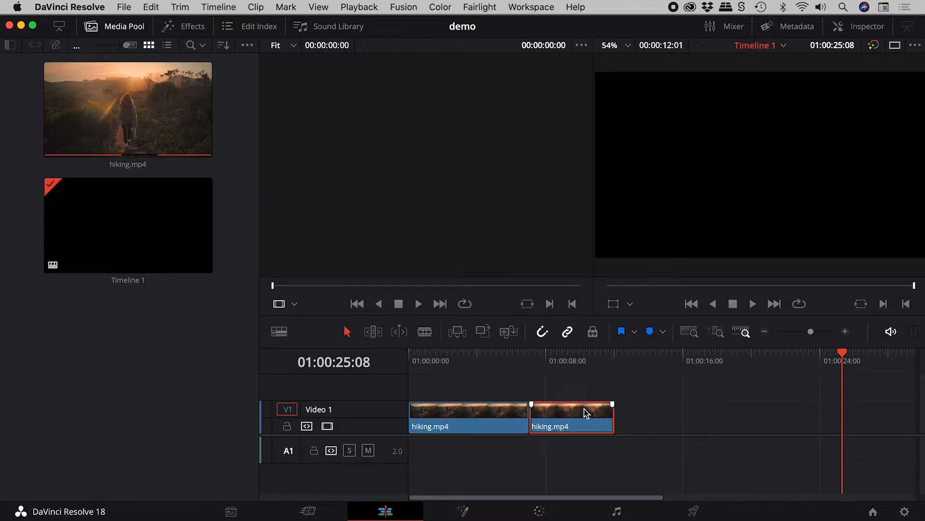
Step: Drag the second clip's right edge inward to trim its end by nine frames
{"action": "left_click_drag", "start_coordinate": [612, 411], "coordinate": [608, 411]}
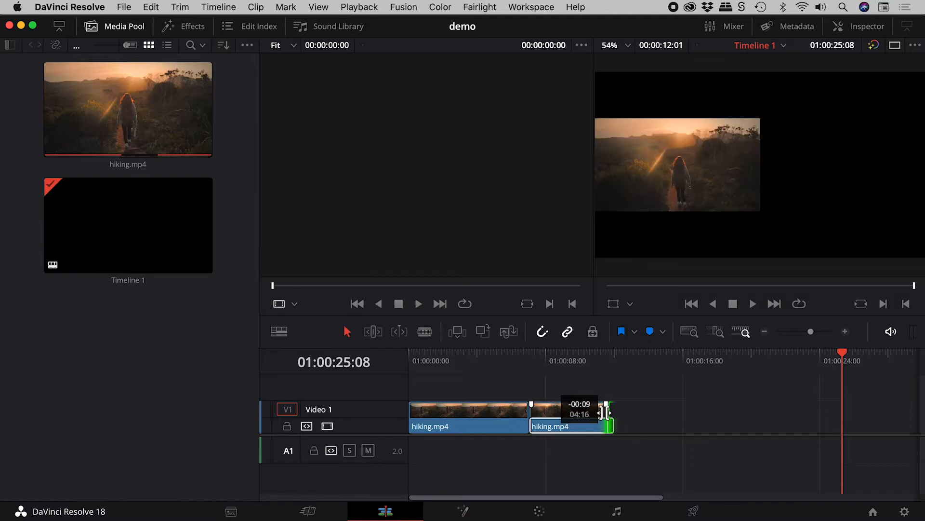